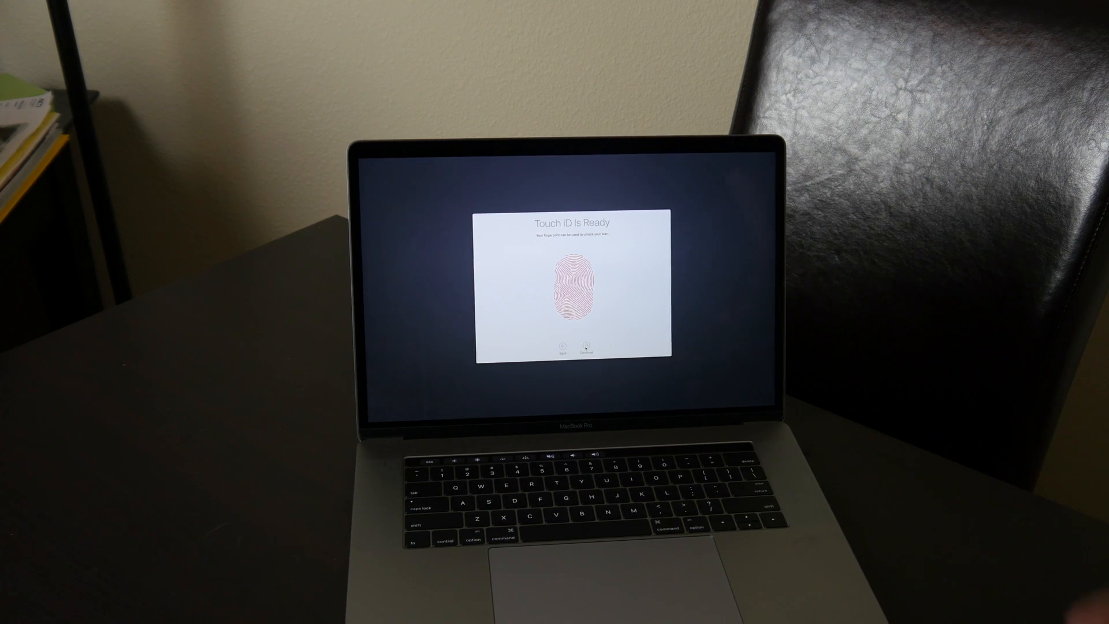
- Accept the enrolled Touch ID fingerprint and continue past the Apple Pay introduction to Add Card
{"action": "left_click", "coordinate": [586, 349]}
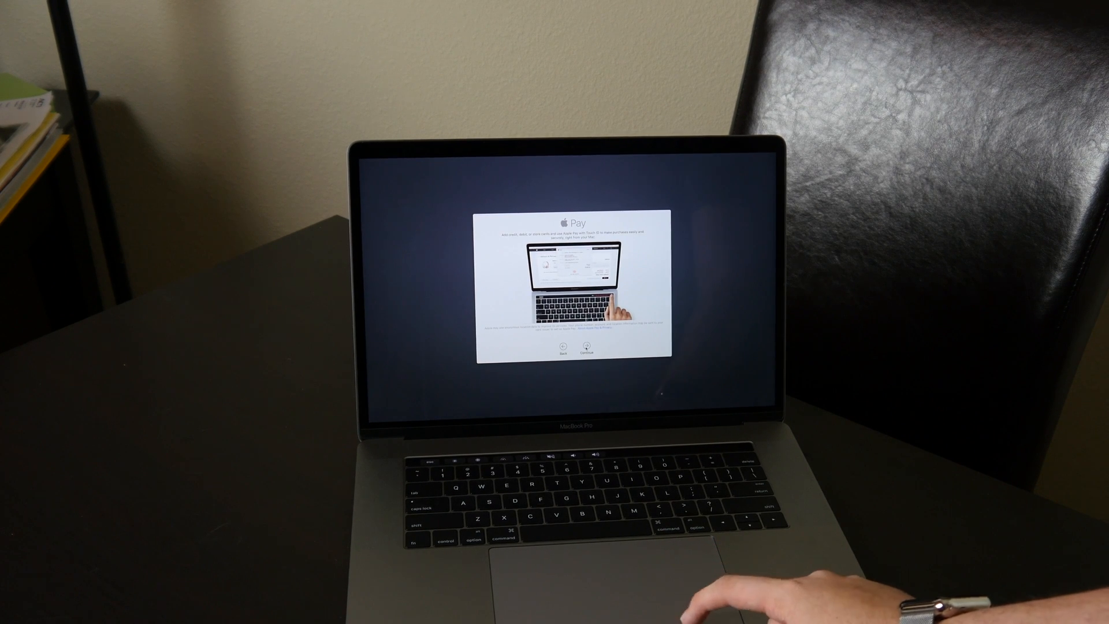
{"action": "left_click", "coordinate": [588, 347]}
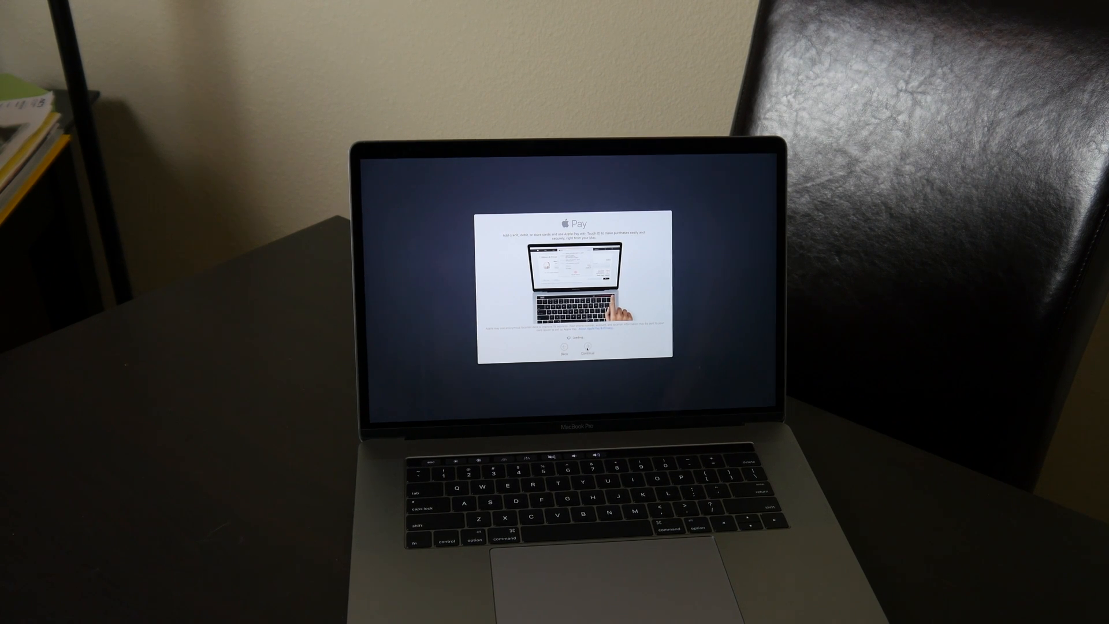
{"action": "left_click", "coordinate": [588, 355]}
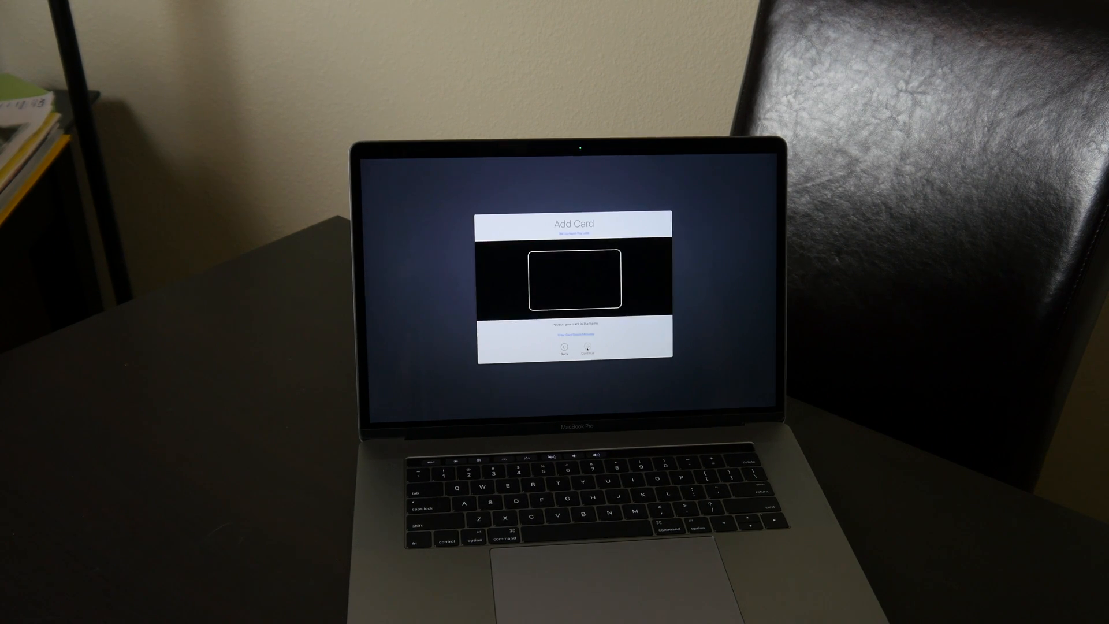